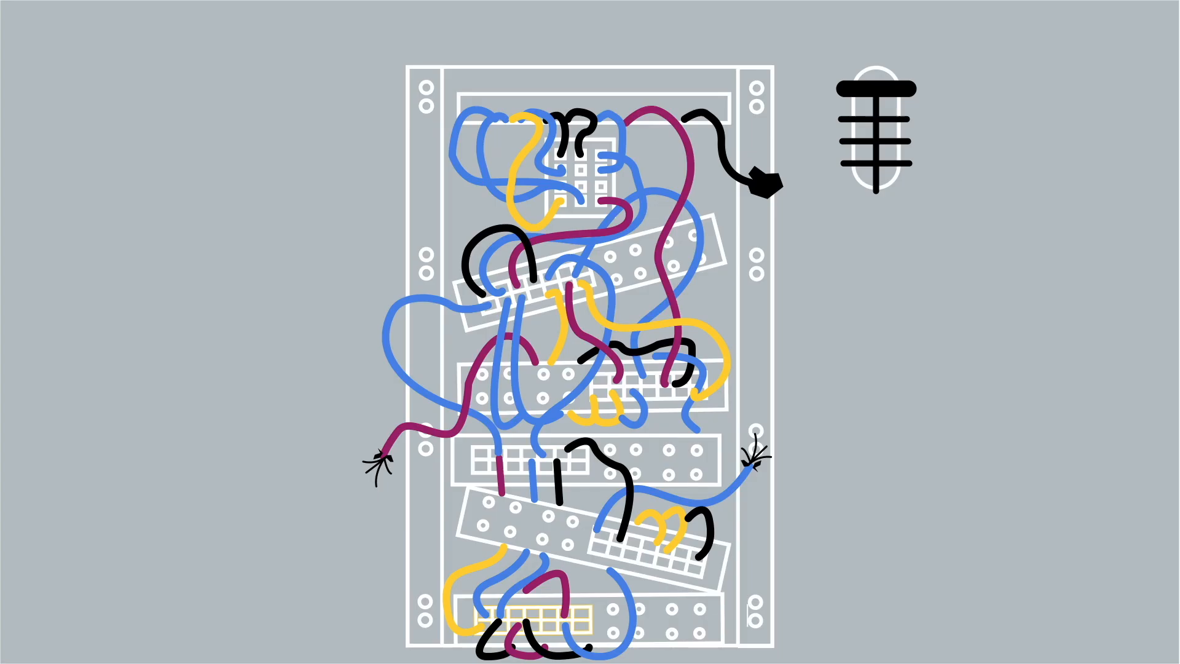
Watch the tangled-cable explainer animation through to the cqe.cisco.com home page.
click(874, 133)
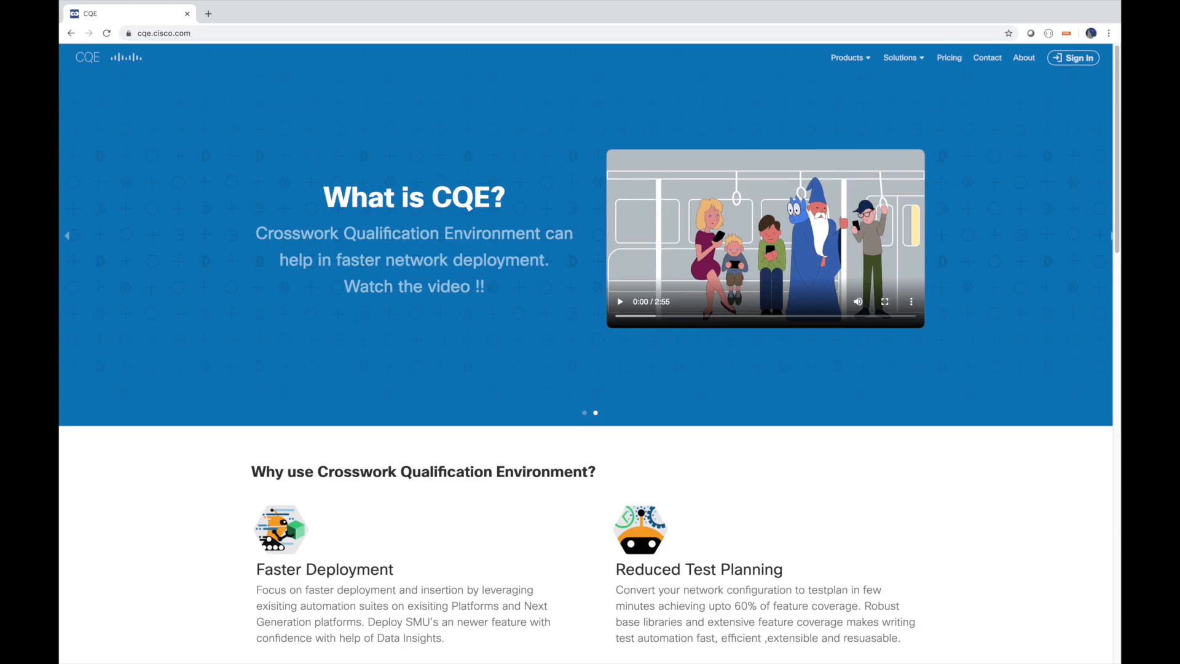
Go to Smart Build, showing the NCS5500 platform and an empty configuration area.
click(1074, 57)
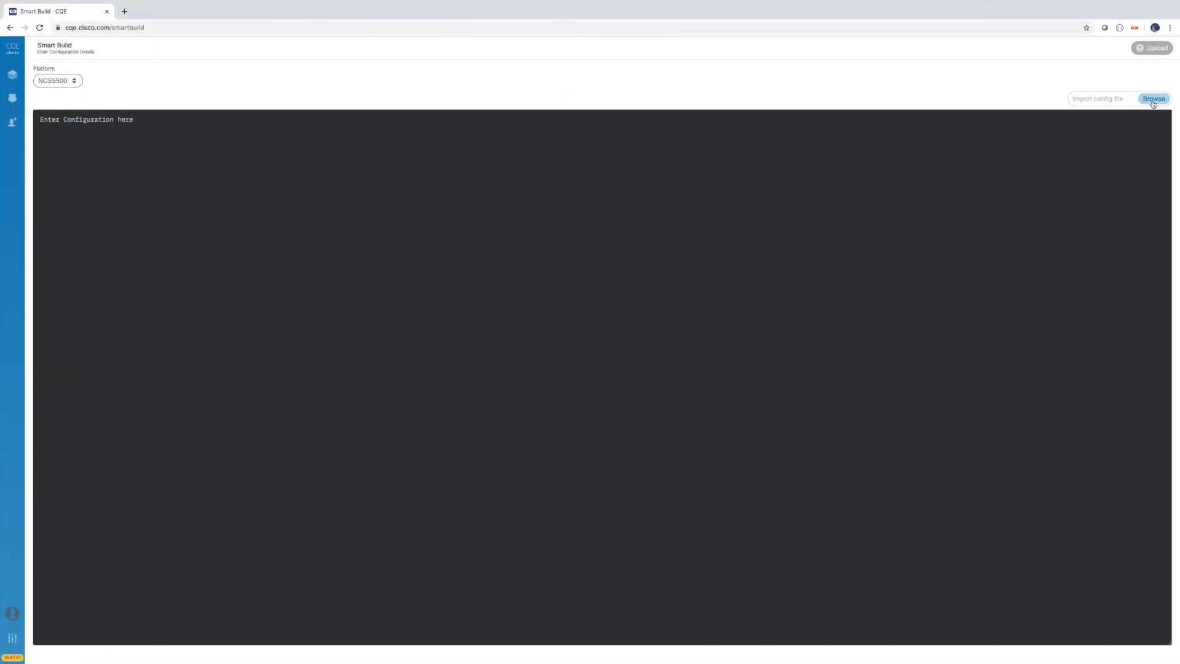
Import a saved .cfg router configuration and add the IPv6 package to the selection.
click(1154, 99)
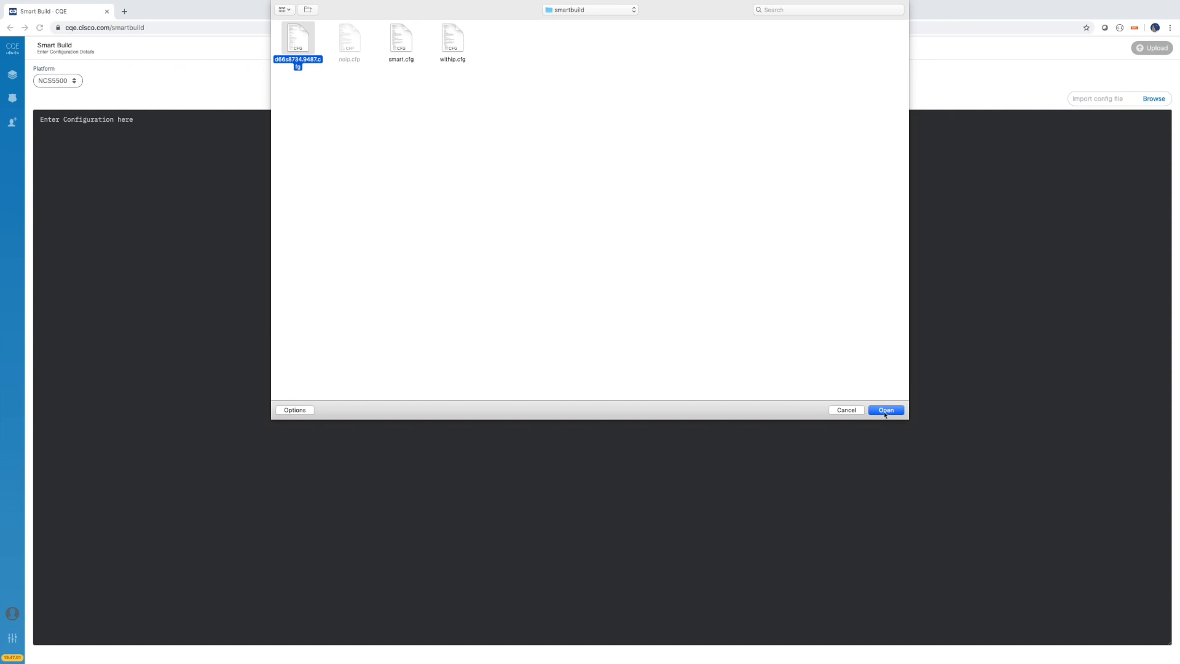
click(886, 410)
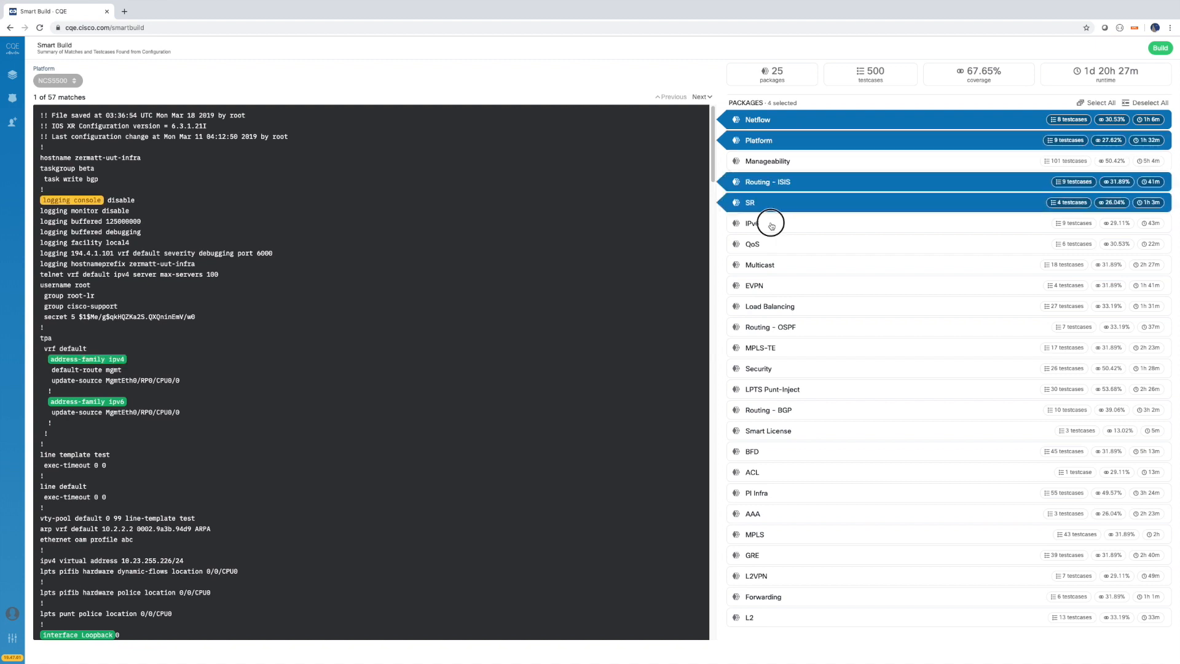
click(1099, 102)
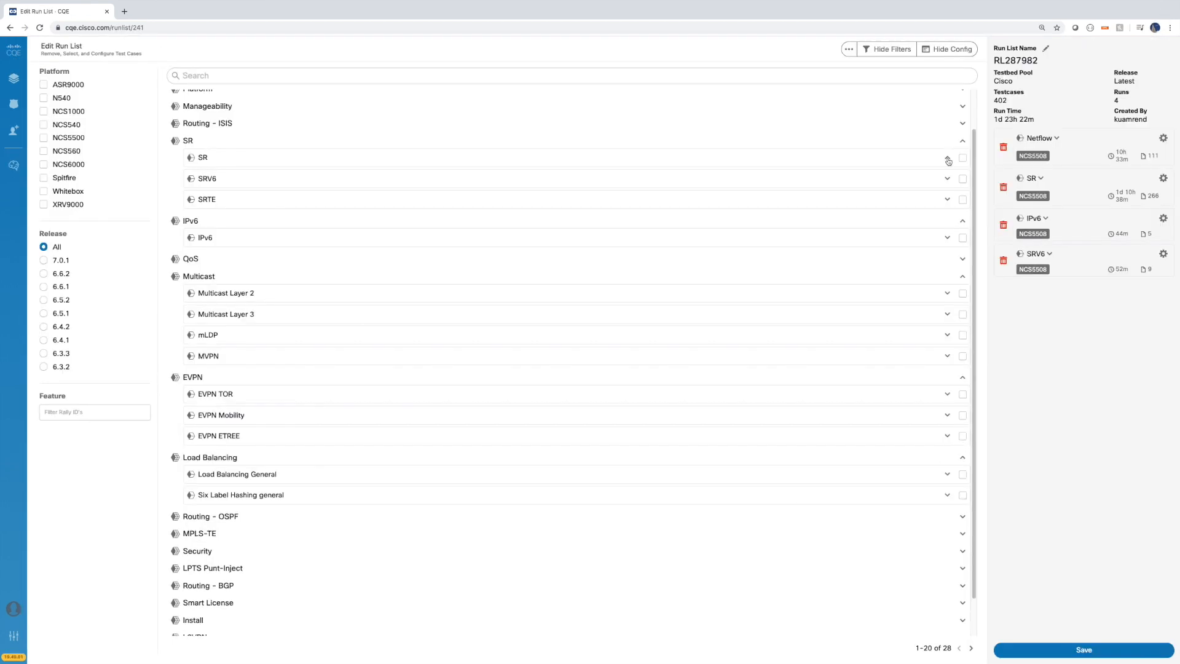
Expand the SR package in run list RL287982 and read two test case descriptions.
click(948, 161)
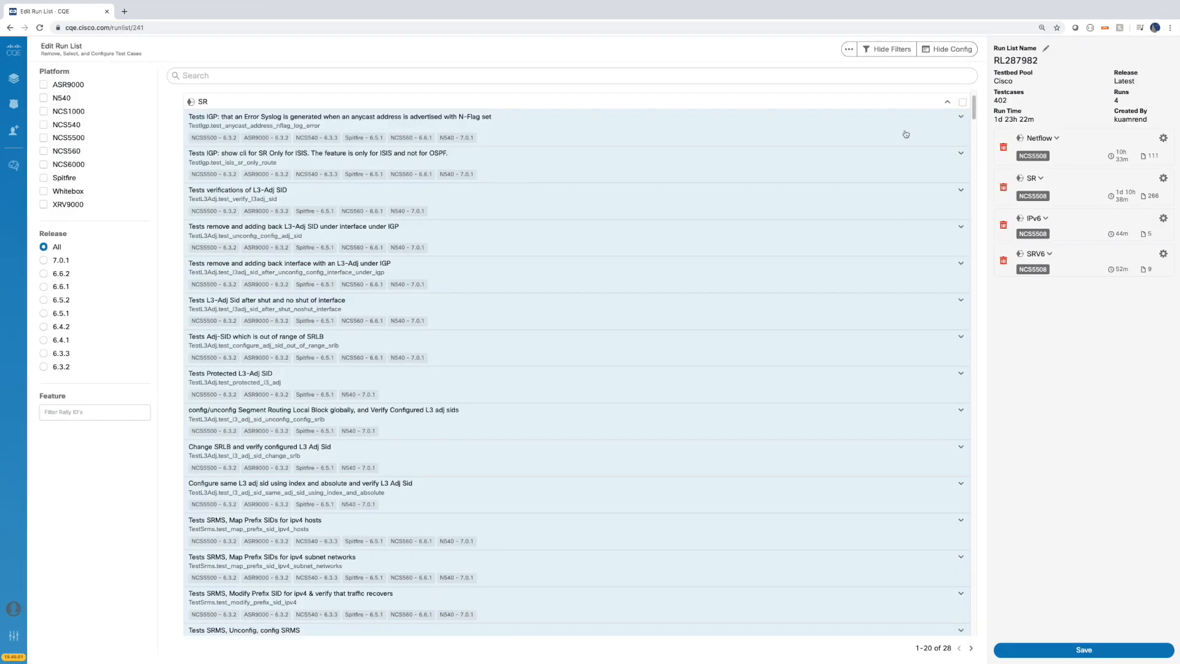
click(961, 115)
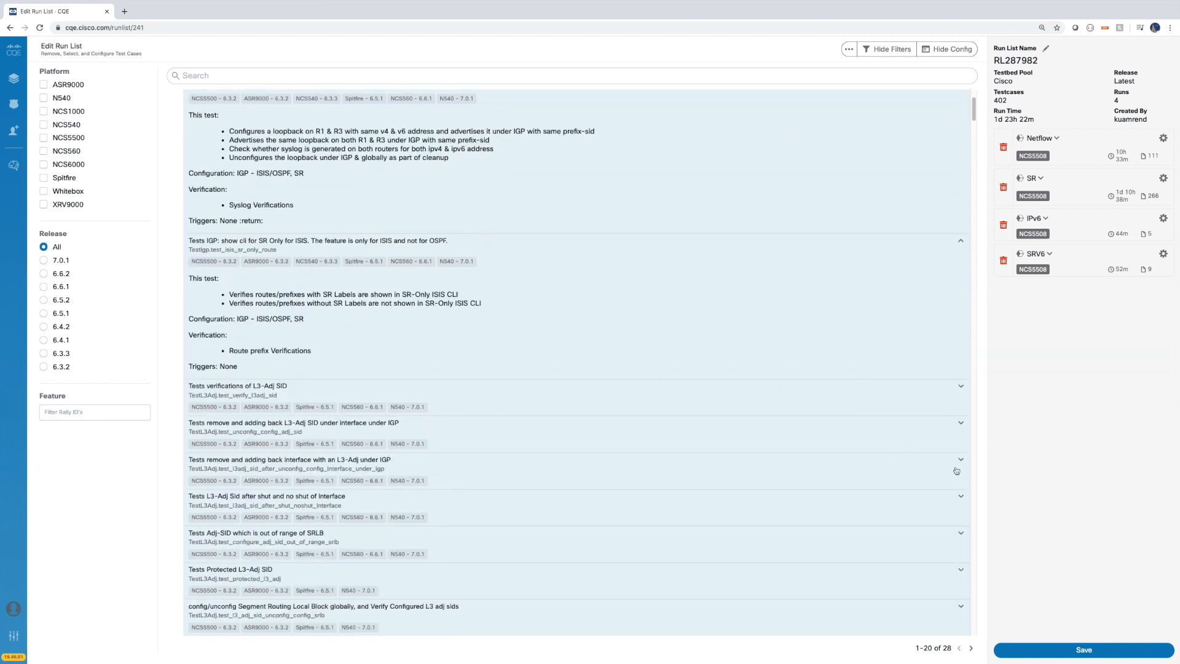
click(960, 459)
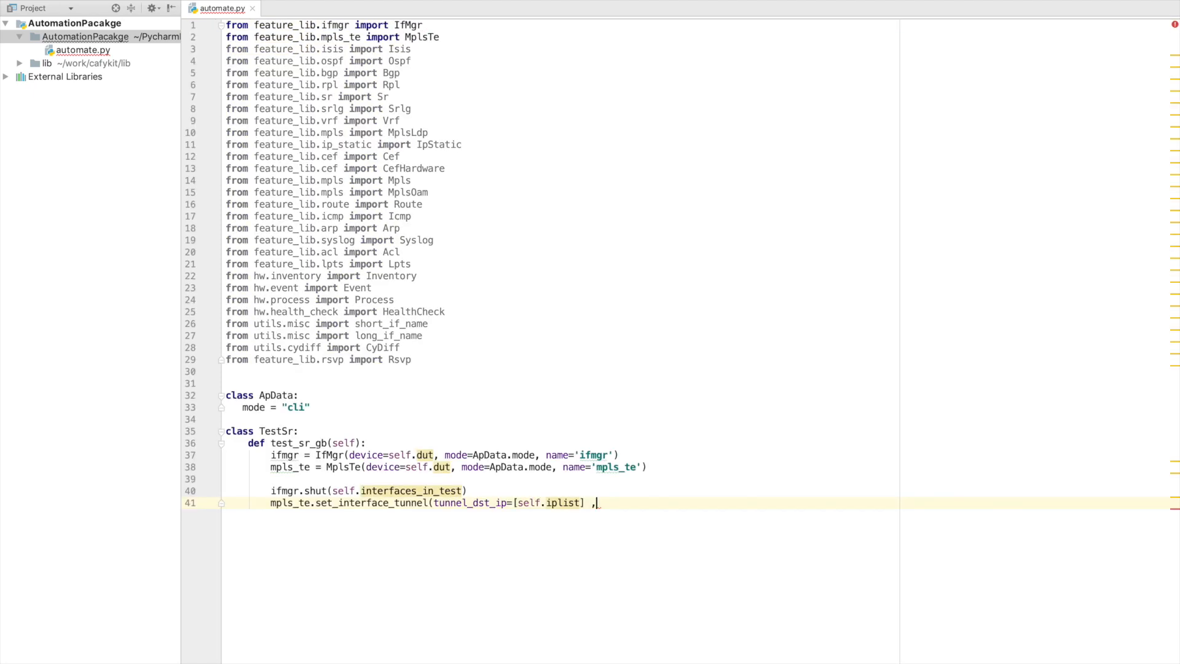
Write the TestSr test in automate.py and bring up the passing LLDP test log.
text(expl)
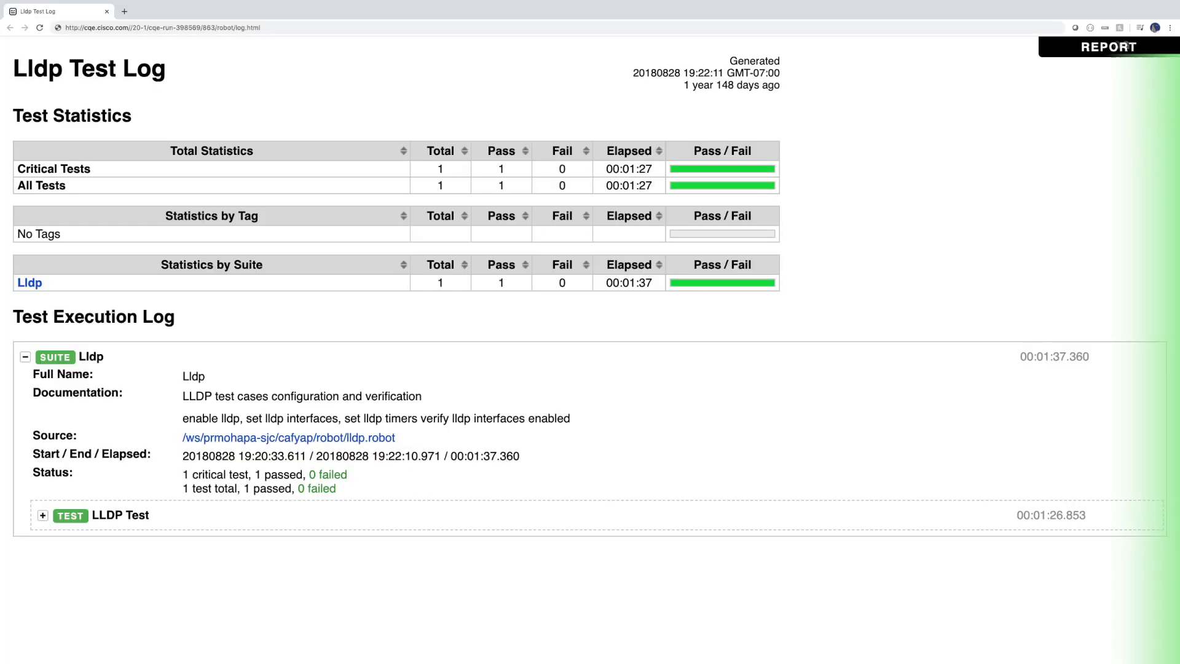
click(1109, 46)
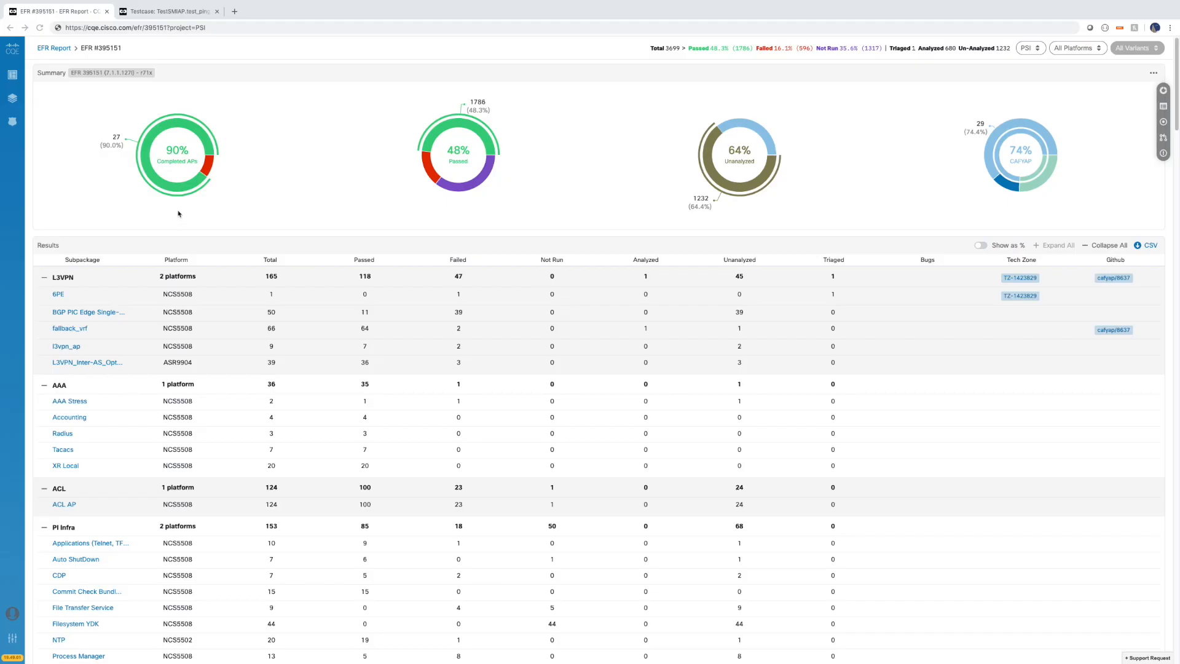
mouse_move(702, 182)
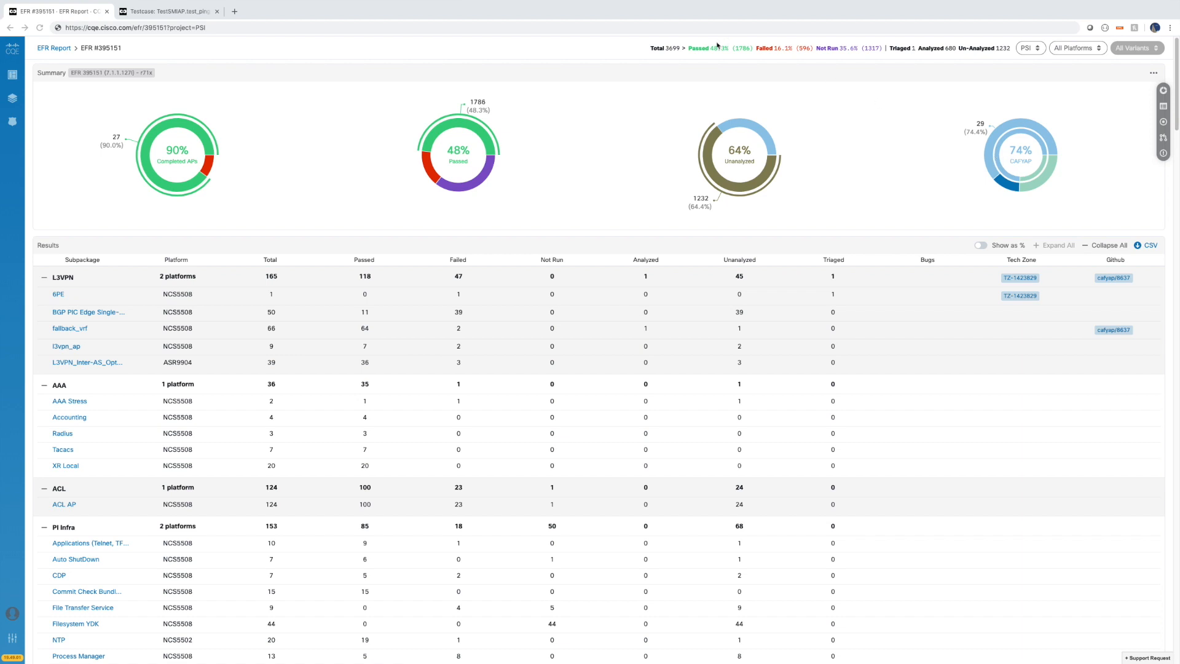
mouse_move(964, 62)
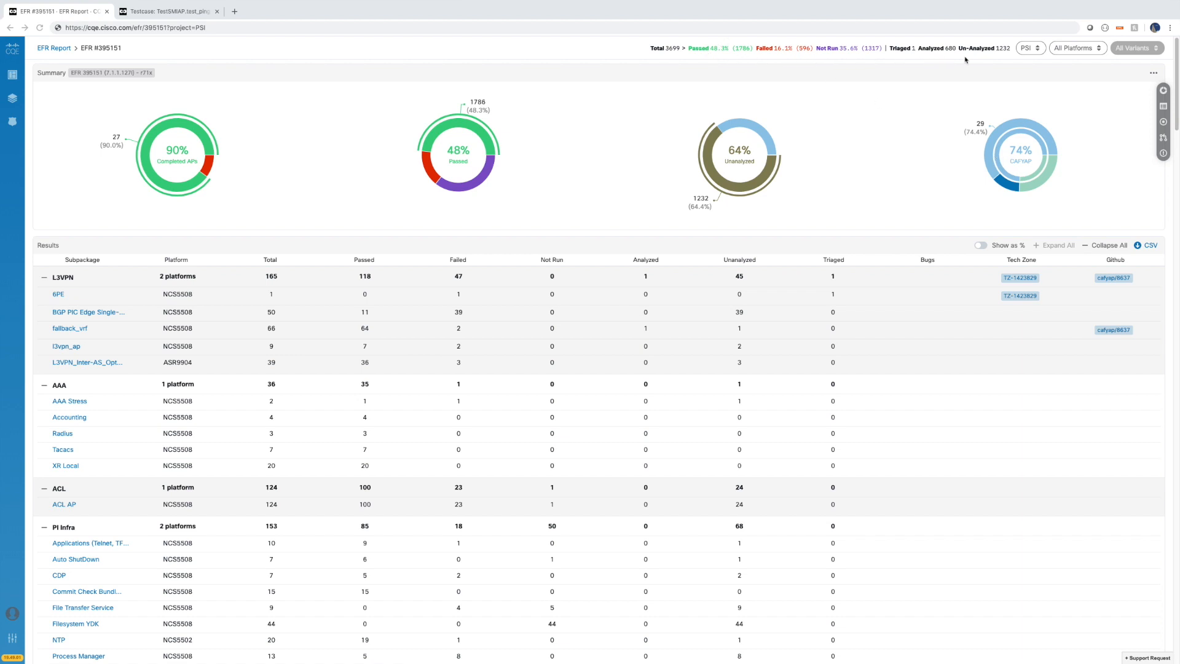
Scroll down EFR report #395151 to the per-package Results table.
scroll(down, 3)
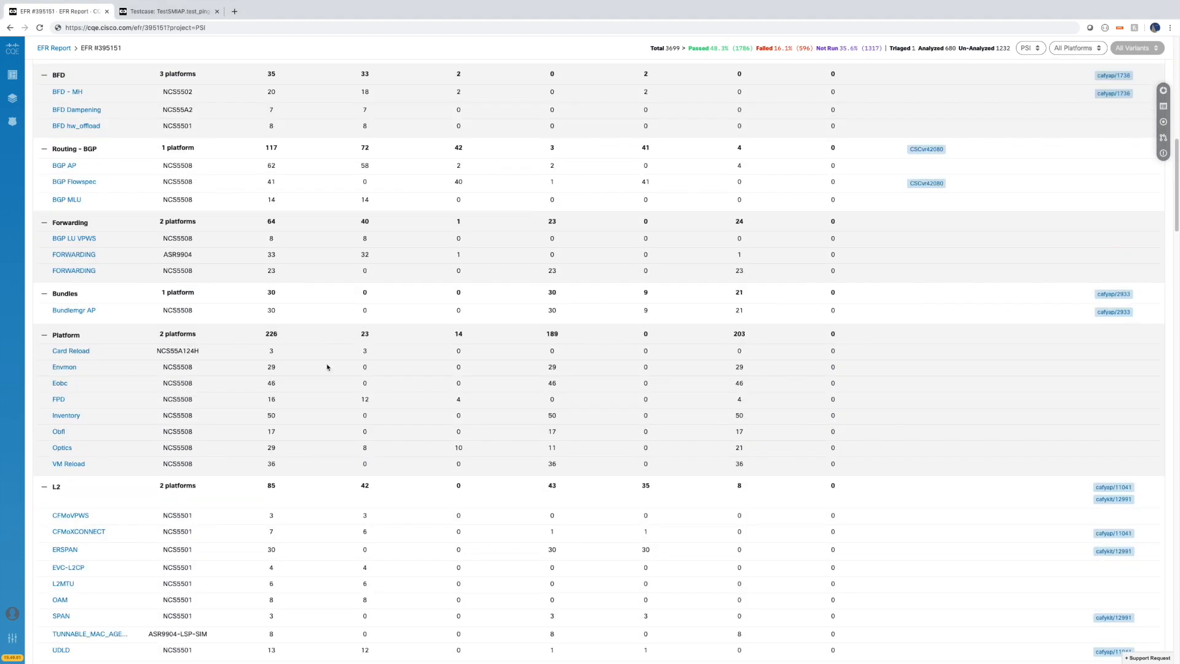
scroll(down, 3)
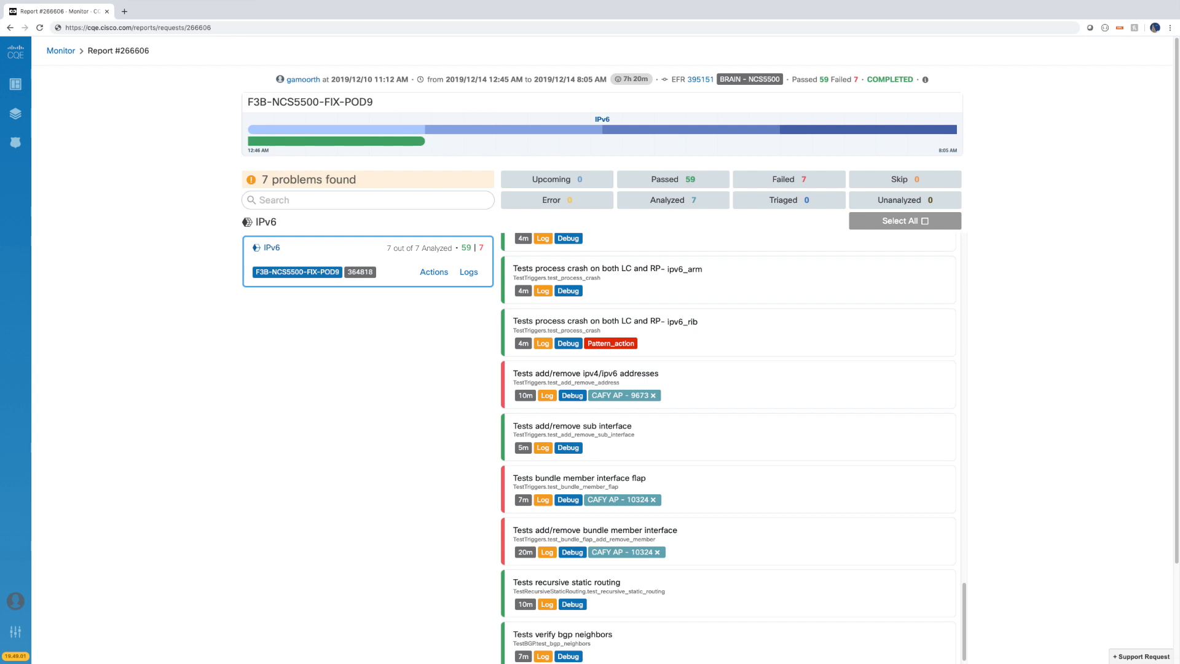
Debug the failed add/remove ipv4/ipv6 addresses test, reaching the Segment Routing Playbook.
click(547, 395)
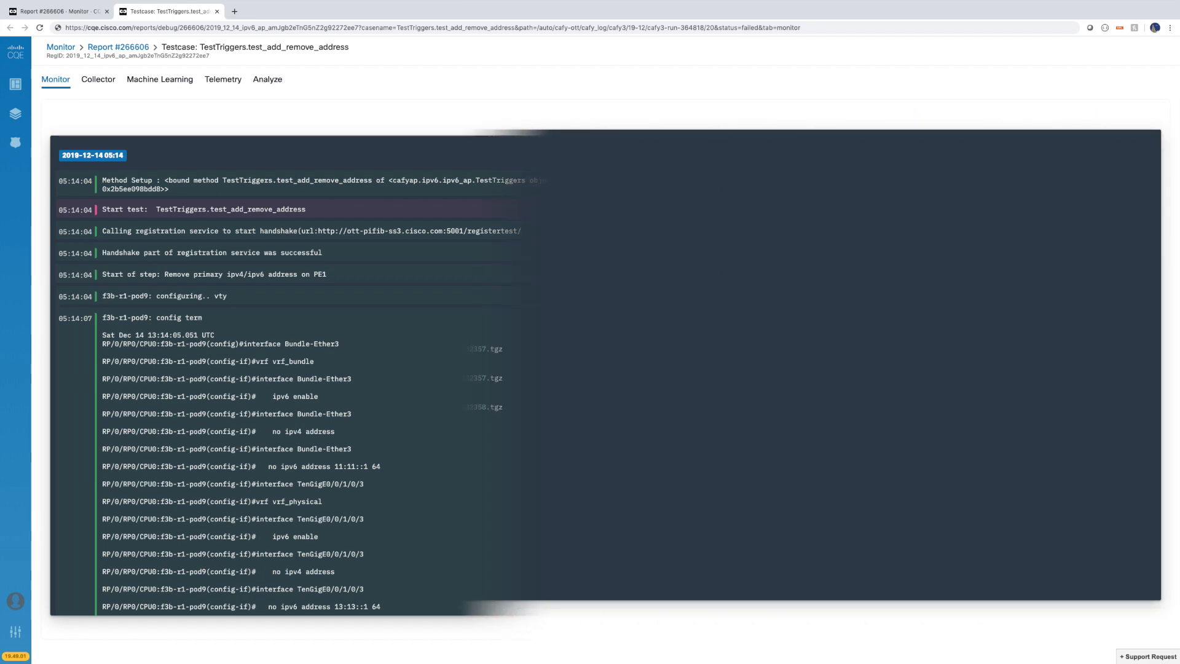
click(98, 79)
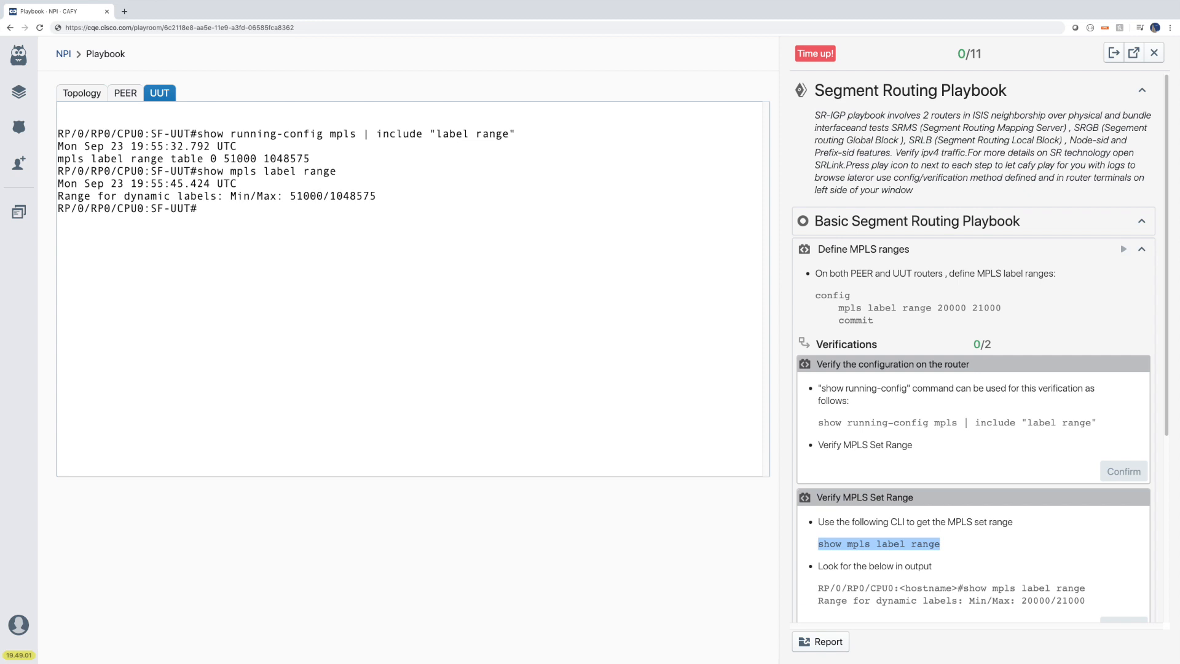
Show the PEER router's label range output (51000/1048575) in the playbook terminal.
click(125, 93)
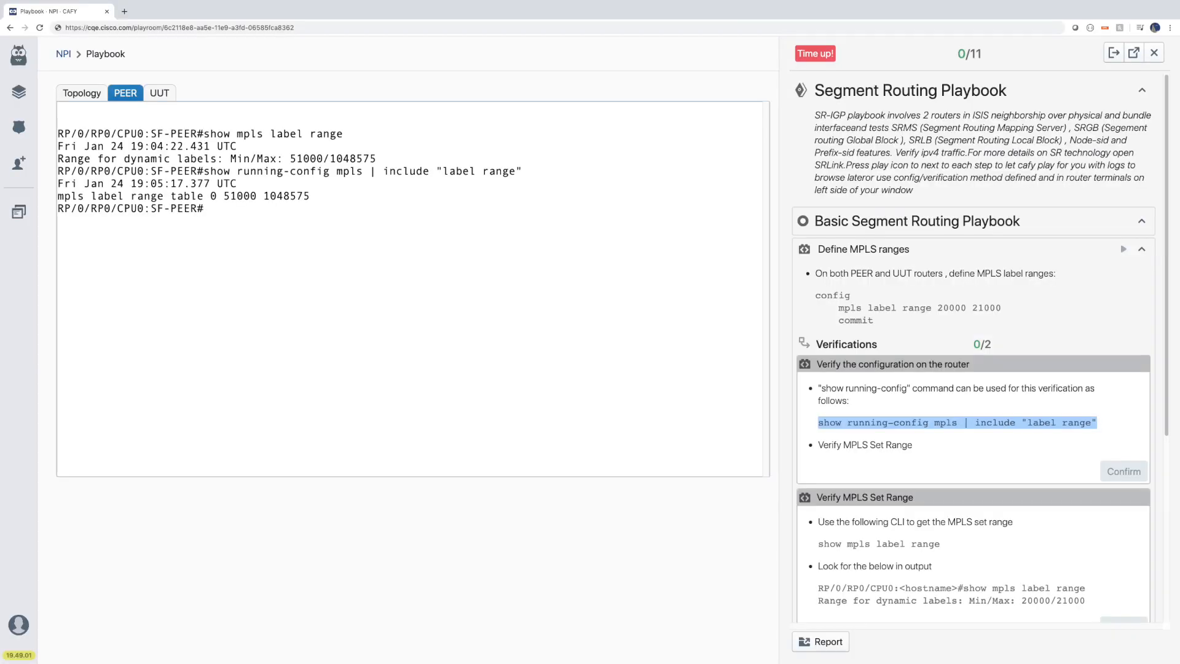